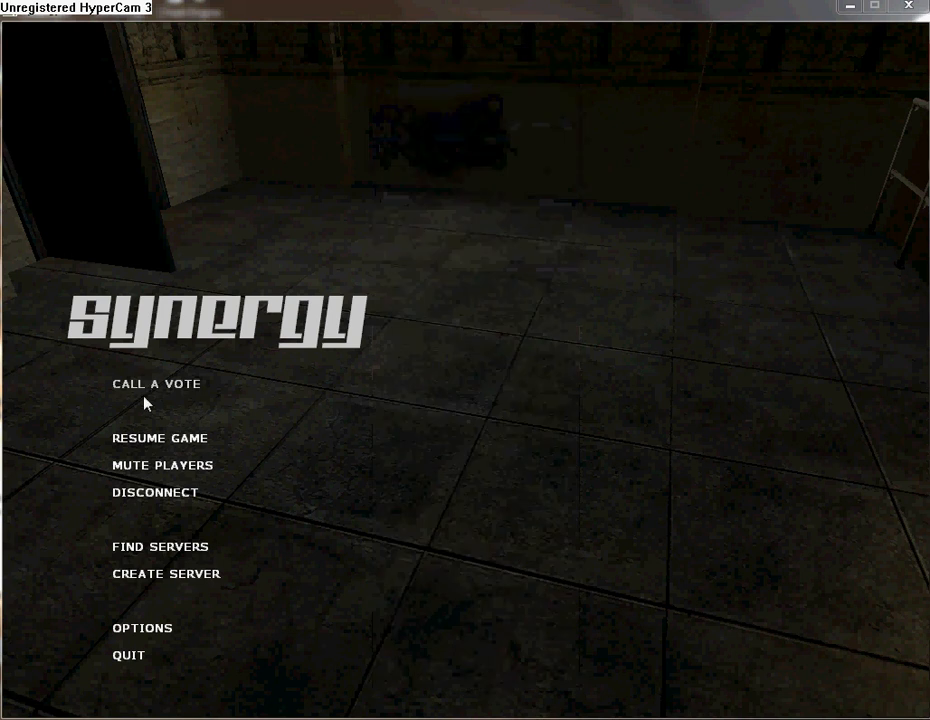
Step: Resume the game from the pause menu to return to the level scene
left_click(160, 438)
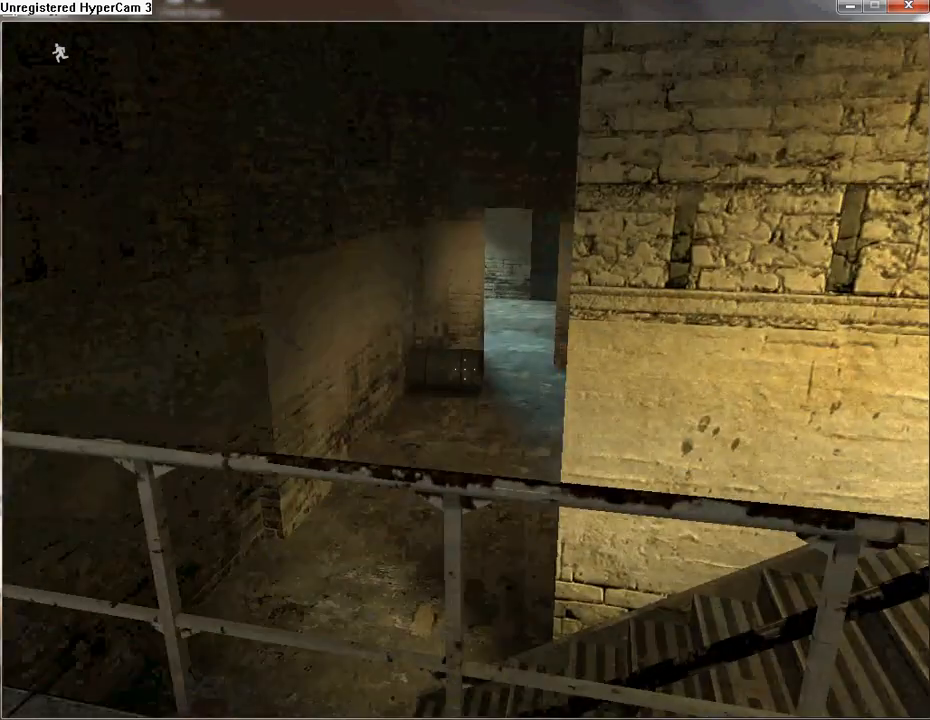